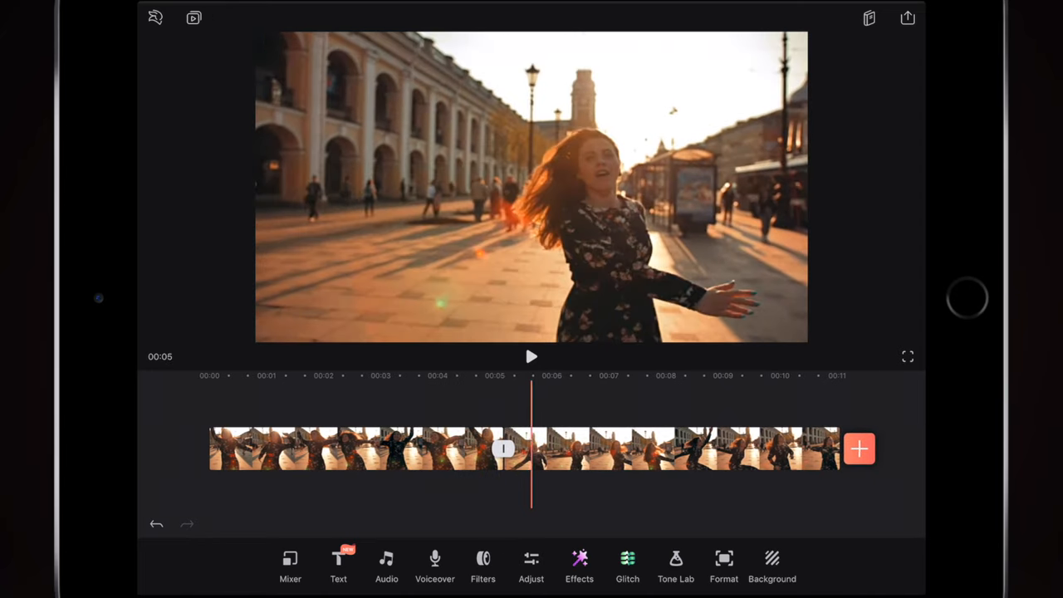
- Open the transition options at the cut between the two dance clips
{"action": "left_click", "coordinate": [501, 448]}
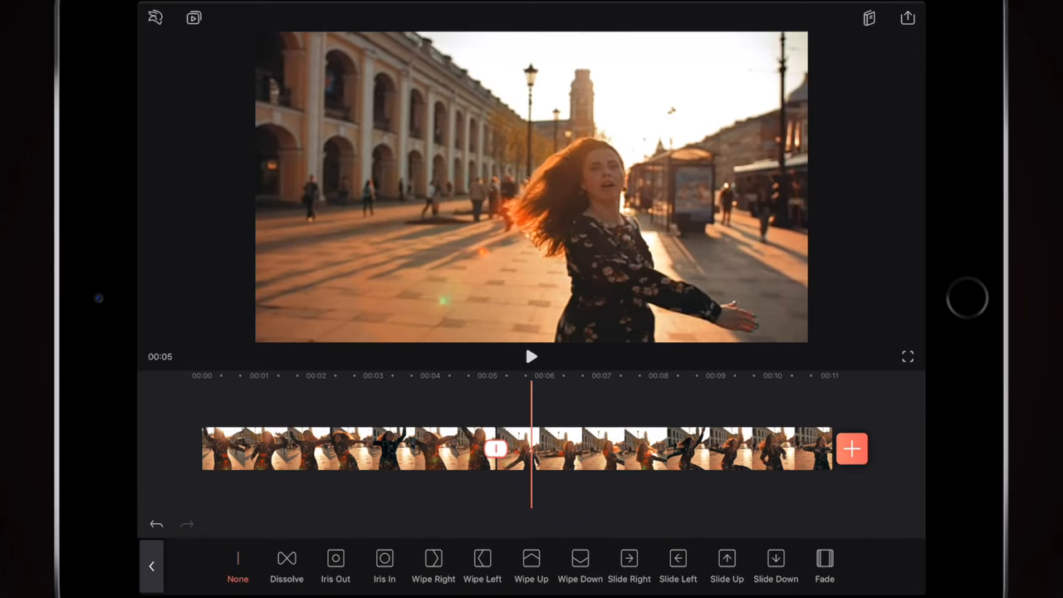
- Apply a Fade transition, preview it, and shorten its duration below one second
{"action": "left_click", "coordinate": [824, 560]}
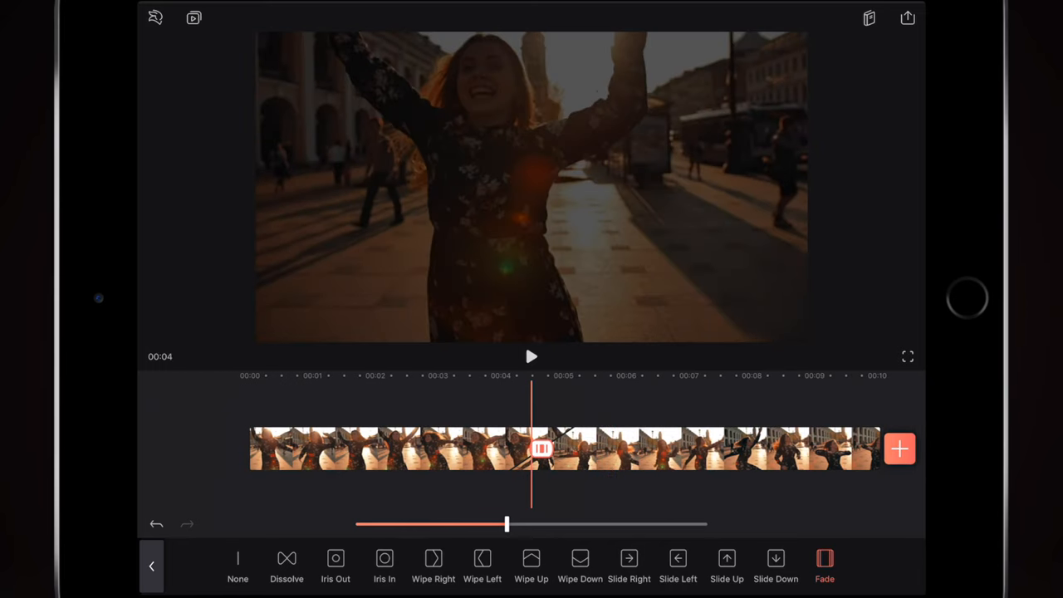
{"action": "left_click", "coordinate": [532, 356]}
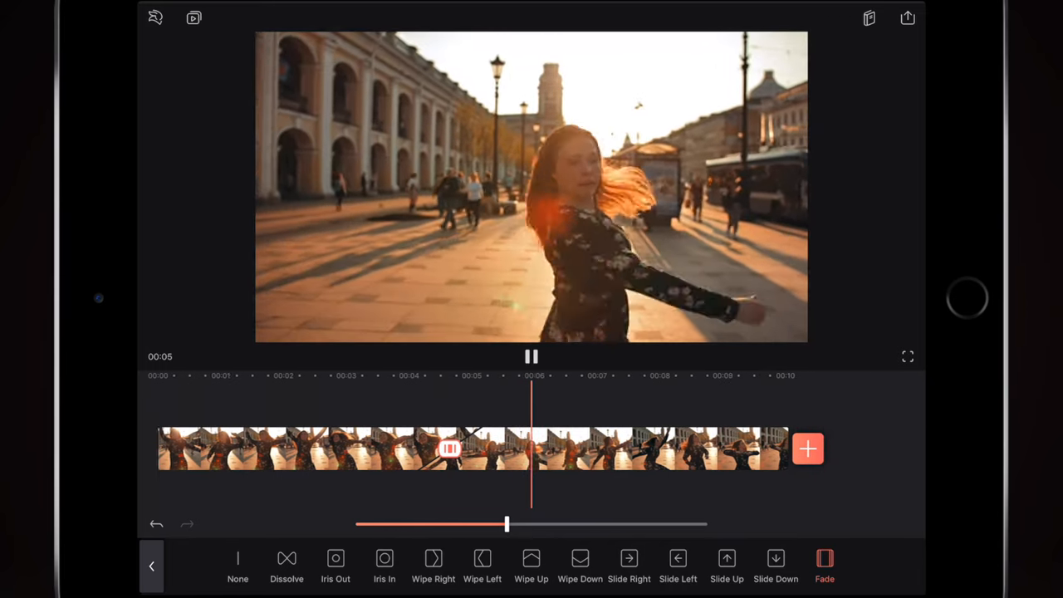
{"action": "left_click", "coordinate": [531, 356]}
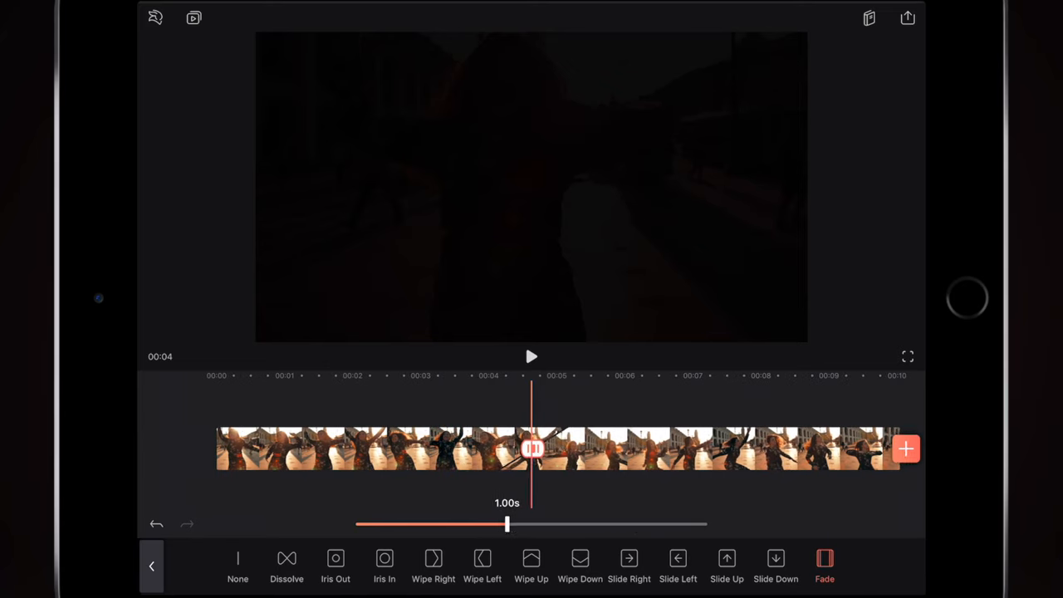
{"action": "left_click_drag", "start_coordinate": [507, 524], "coordinate": [471, 524]}
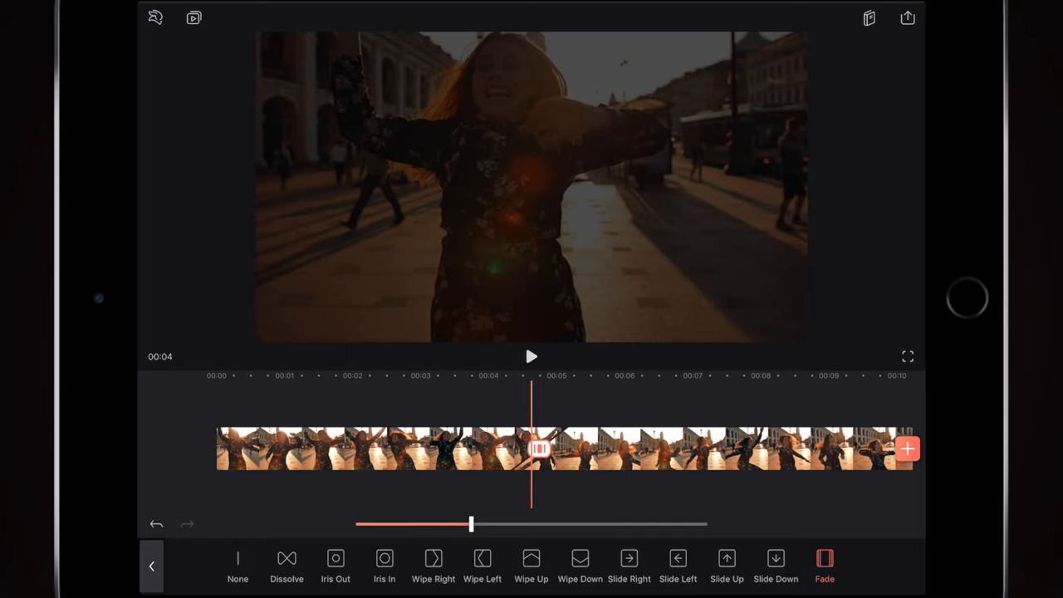
{"action": "left_click", "coordinate": [238, 573]}
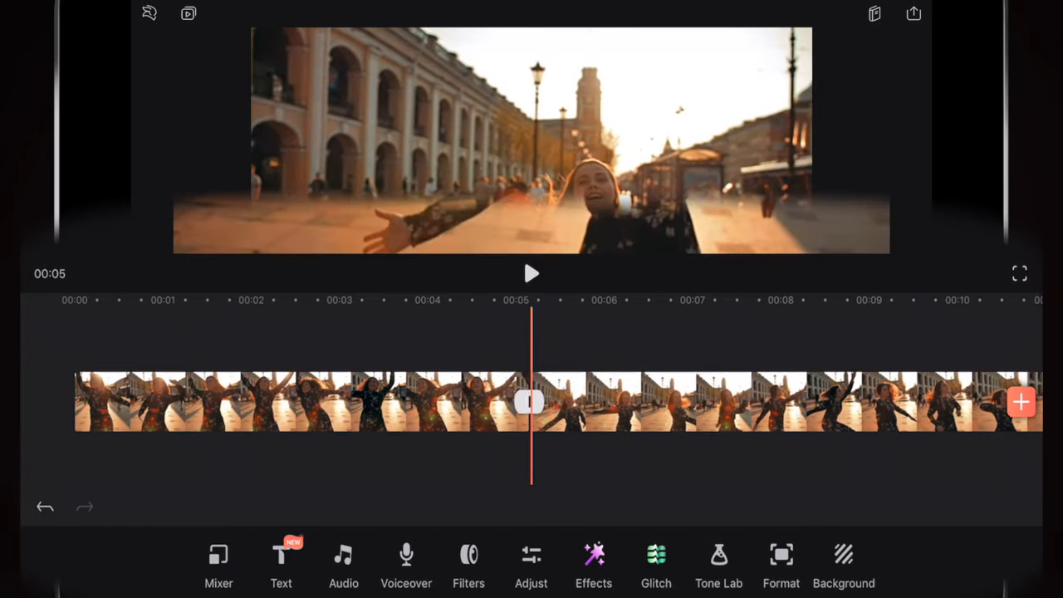
- Scrub the playhead to just before the cut and return to the main editing tools
{"action": "left_click_drag", "start_coordinate": [532, 403], "coordinate": [569, 403]}
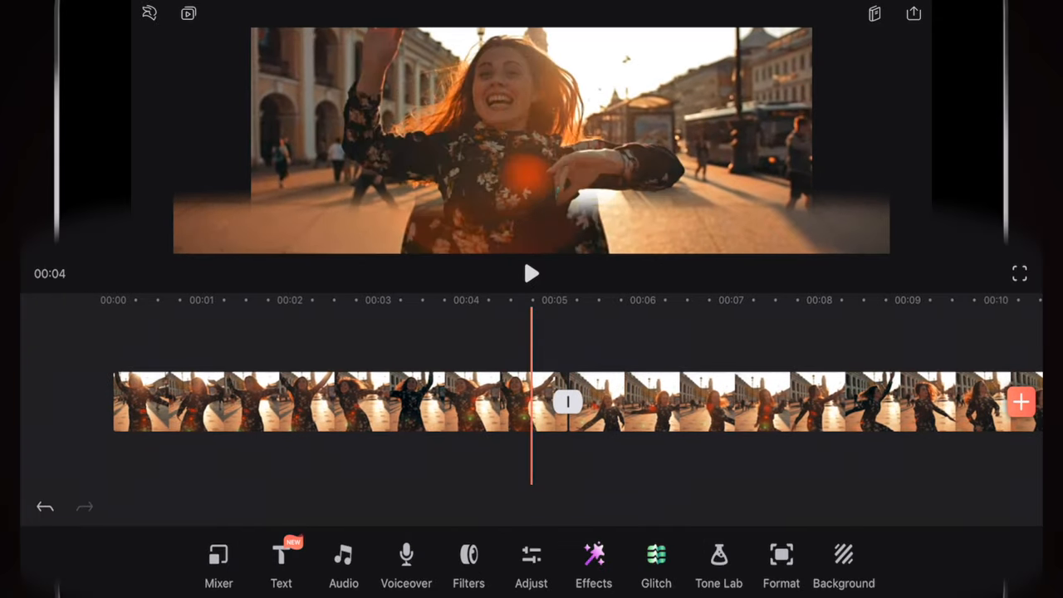
{"action": "left_click", "coordinate": [593, 557]}
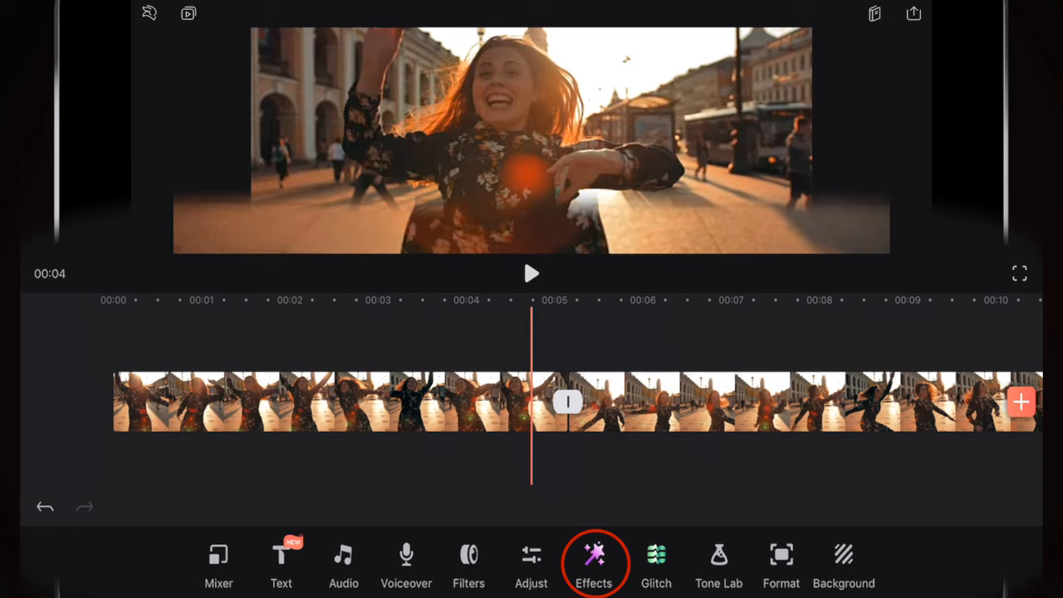
- Add a Lens Flare effect layer from the Effects list
{"action": "left_click", "coordinate": [593, 568]}
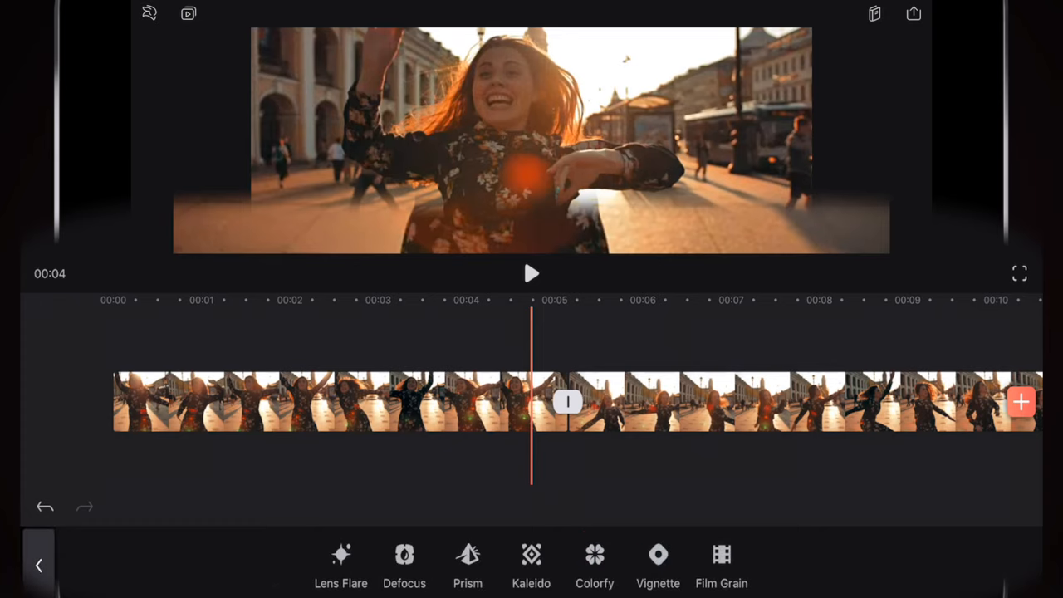
{"action": "left_click", "coordinate": [340, 565]}
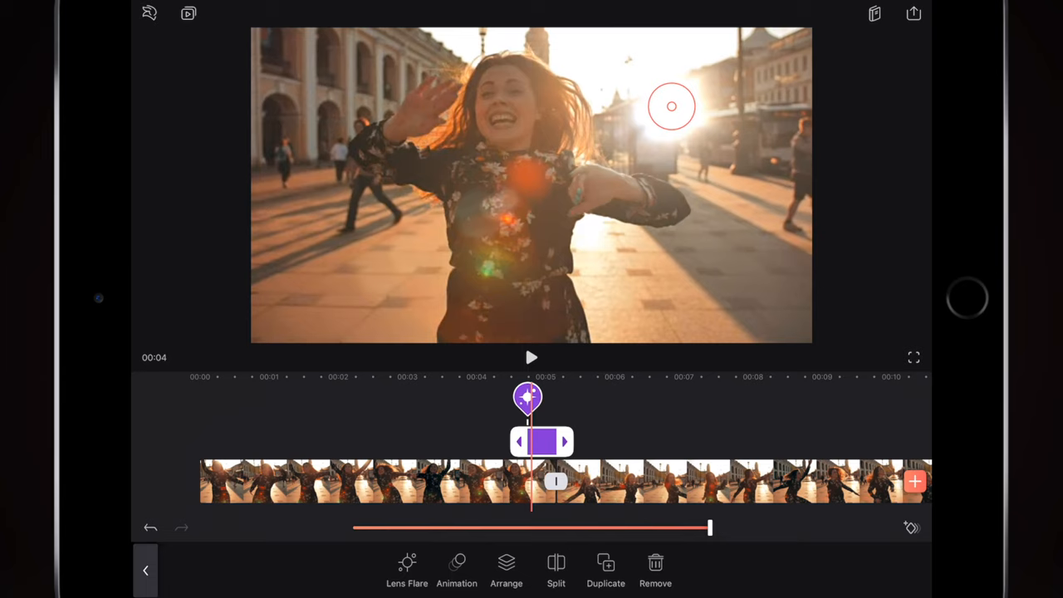
- Move the flare onto the sunlit upper right and stretch the layer to two seconds
{"action": "left_click_drag", "start_coordinate": [672, 106], "coordinate": [699, 97]}
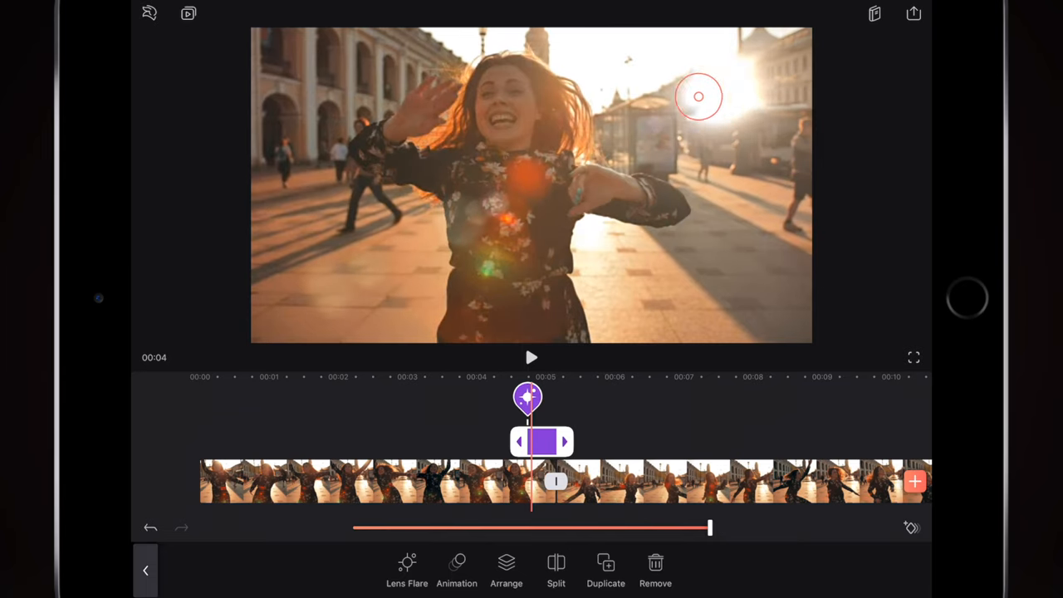
{"action": "left_click_drag", "start_coordinate": [699, 97], "coordinate": [726, 108]}
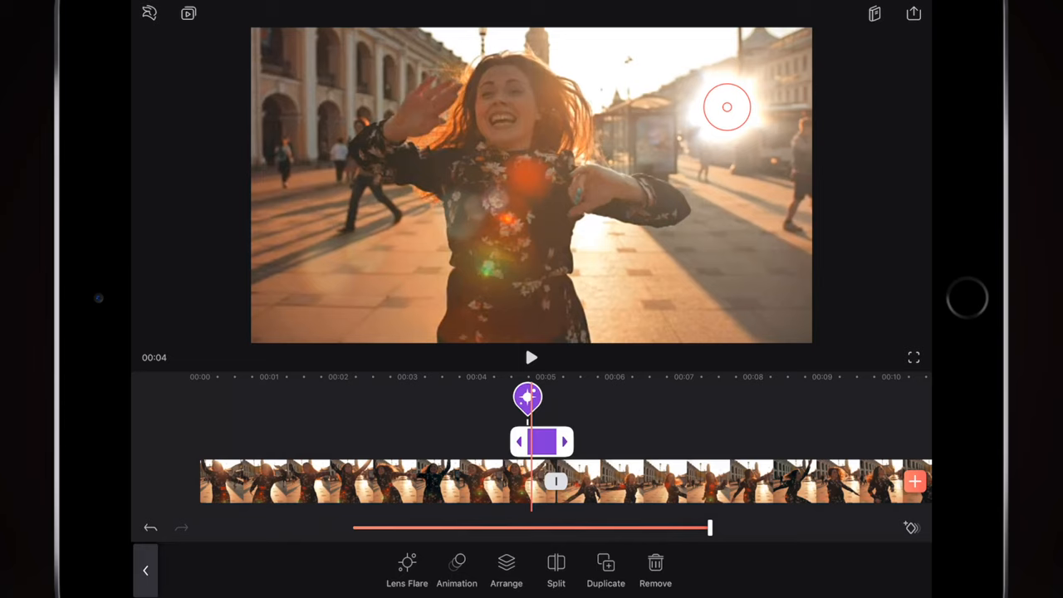
{"action": "left_click_drag", "start_coordinate": [565, 441], "coordinate": [619, 441]}
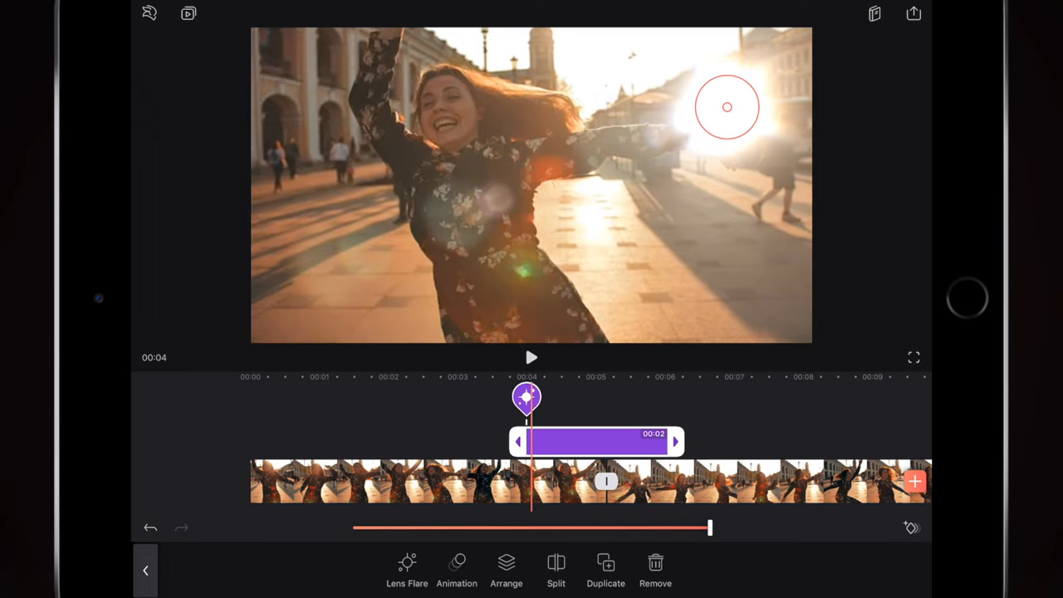
- Push the flare to the frame's top-right corner at the layer start
{"action": "left_click_drag", "start_coordinate": [727, 107], "coordinate": [803, 43]}
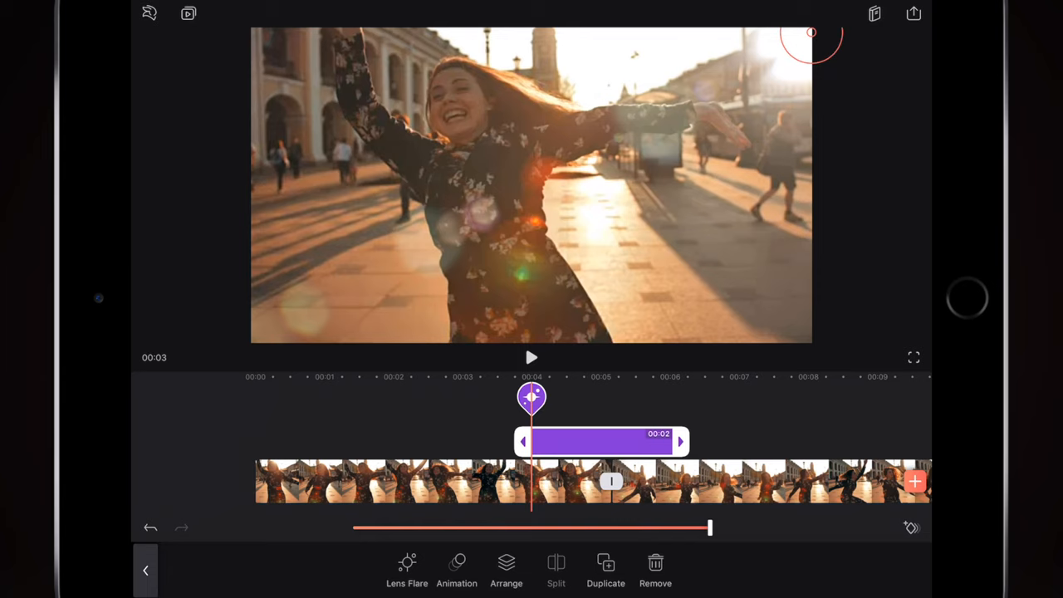
{"action": "left_click", "coordinate": [893, 528]}
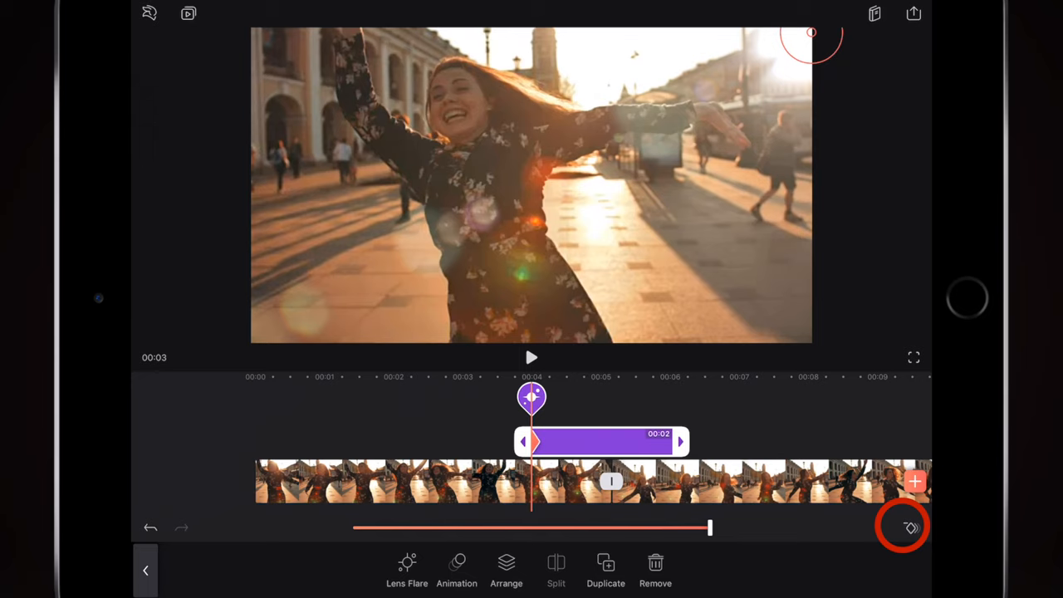
- Add flare keyframes at the layer's start and later positions
{"action": "left_click", "coordinate": [914, 526]}
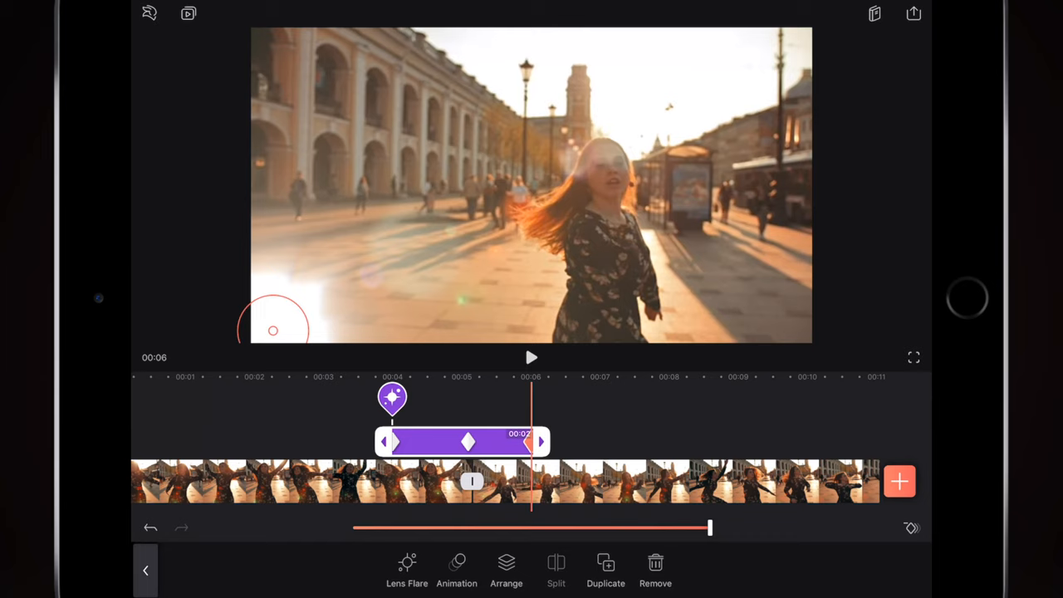
{"action": "left_click", "coordinate": [911, 528]}
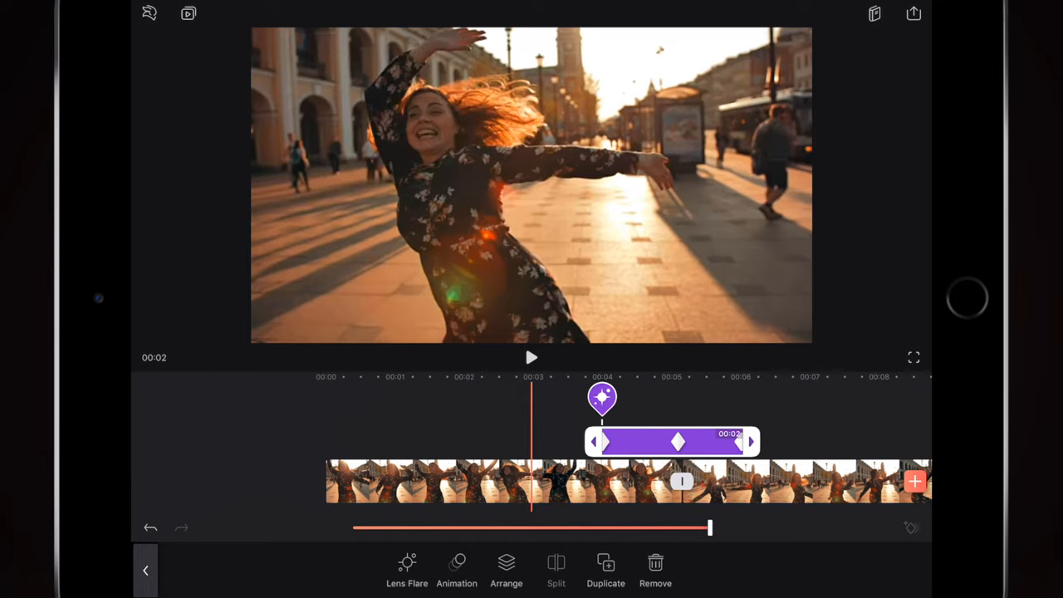
{"action": "left_click", "coordinate": [532, 357]}
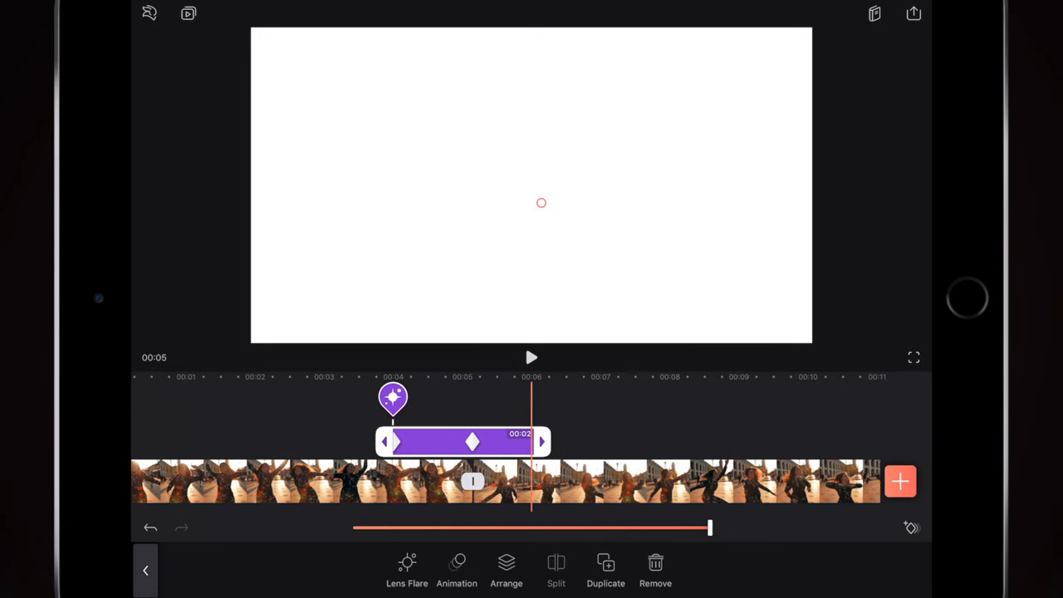
- Drag the flare from the frame centre to the bottom-left corner and play the preview
{"action": "left_click_drag", "start_coordinate": [541, 202], "coordinate": [302, 313]}
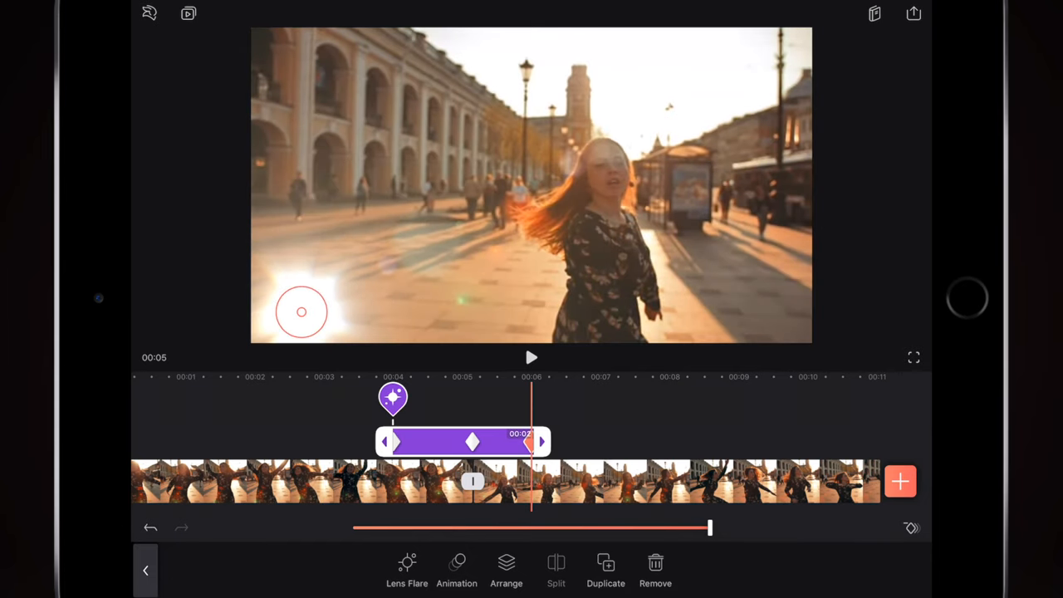
{"action": "left_click", "coordinate": [532, 357]}
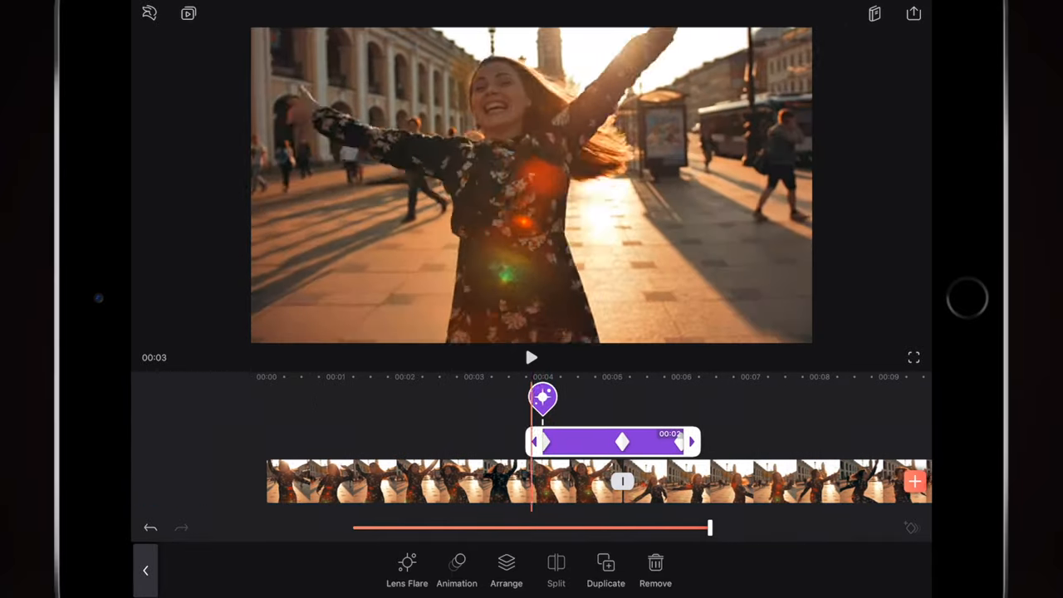
{"action": "left_click", "coordinate": [532, 358]}
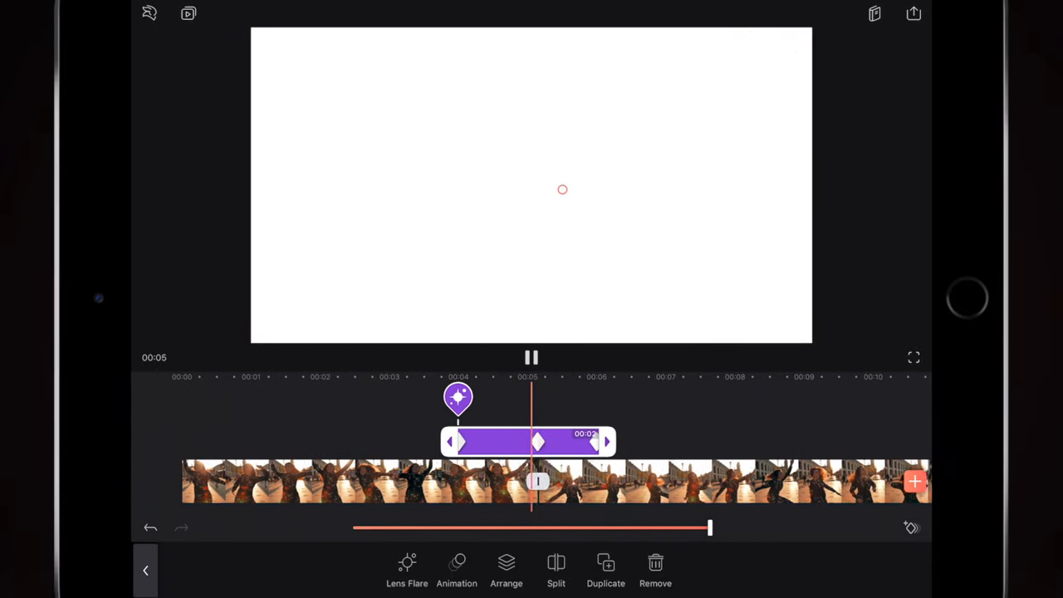
{"action": "left_click", "coordinate": [532, 358]}
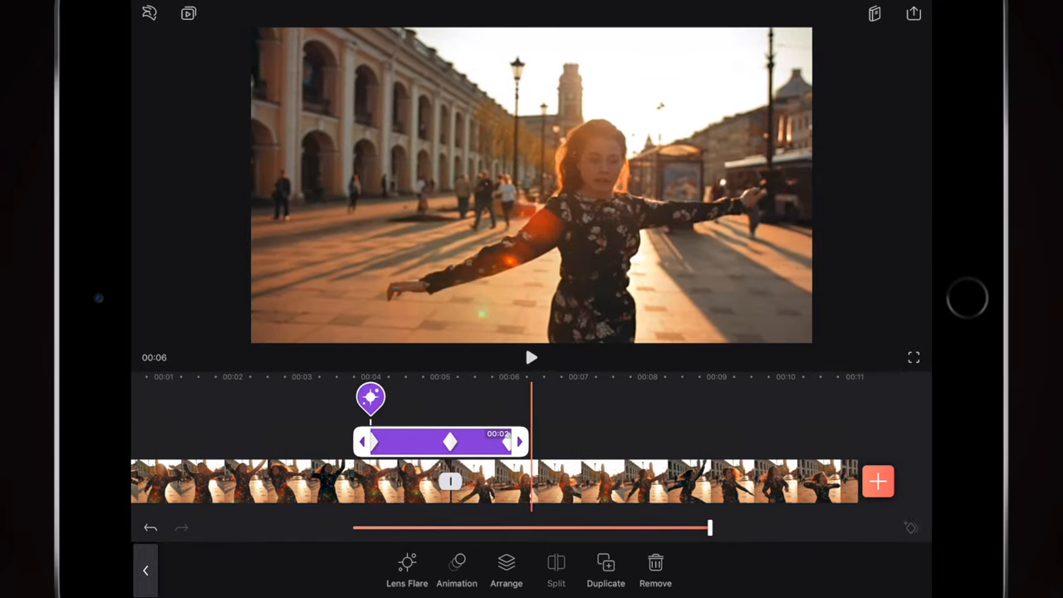